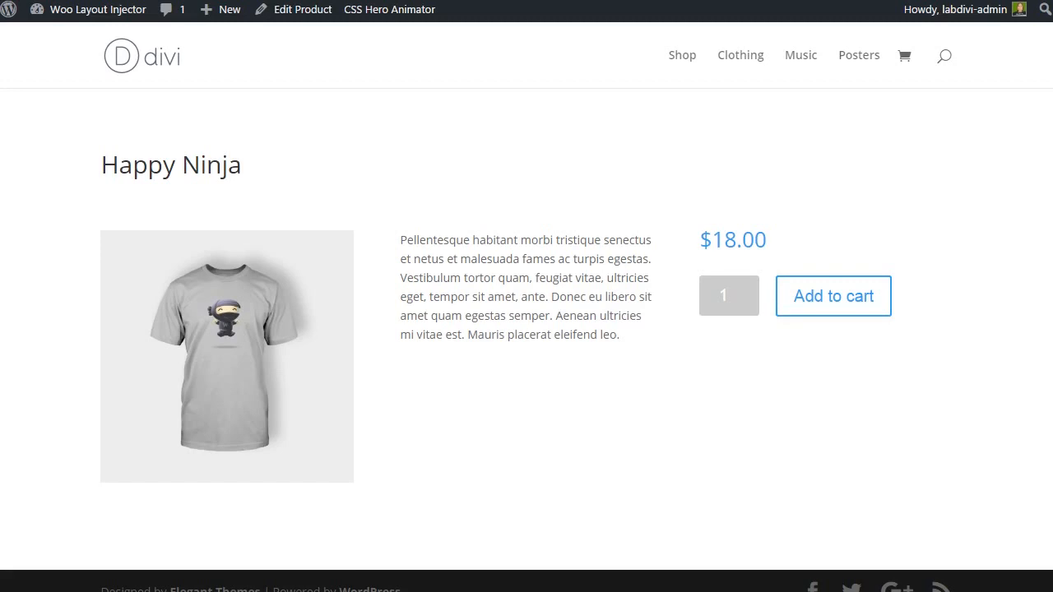
{"action": "mouse_move", "coordinate": [461, 157]}
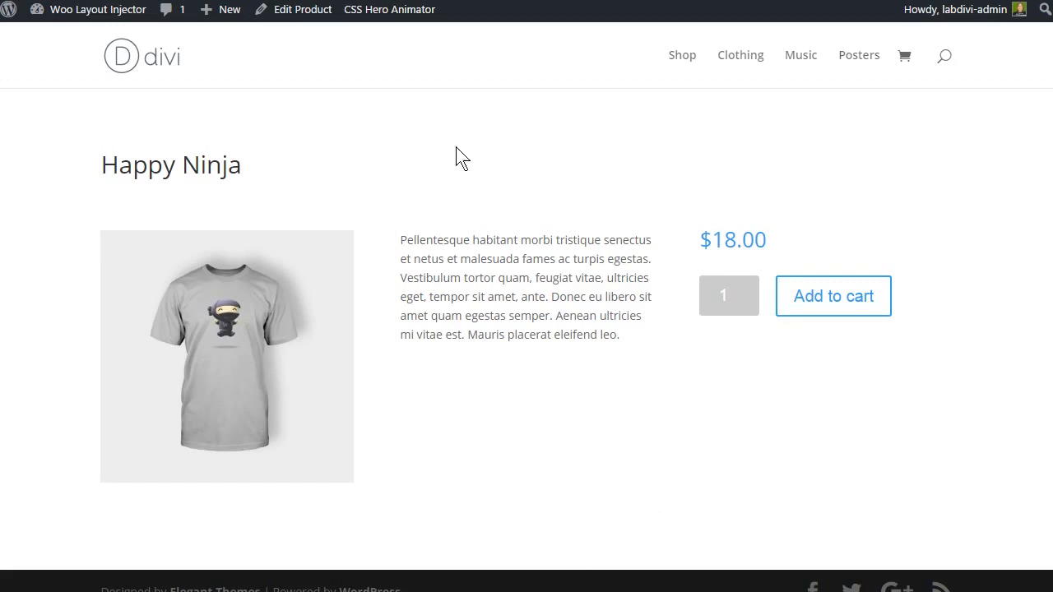
{"action": "mouse_move", "coordinate": [594, 81]}
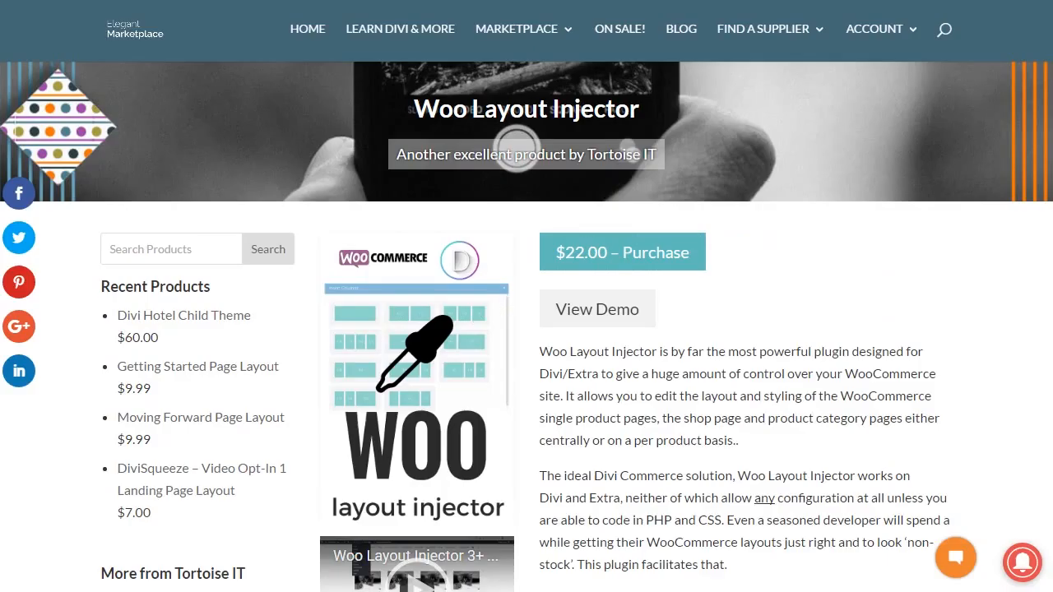
Step: Navigate from the Happy Ninja product page to the Shop page
{"action": "left_click", "coordinate": [596, 308]}
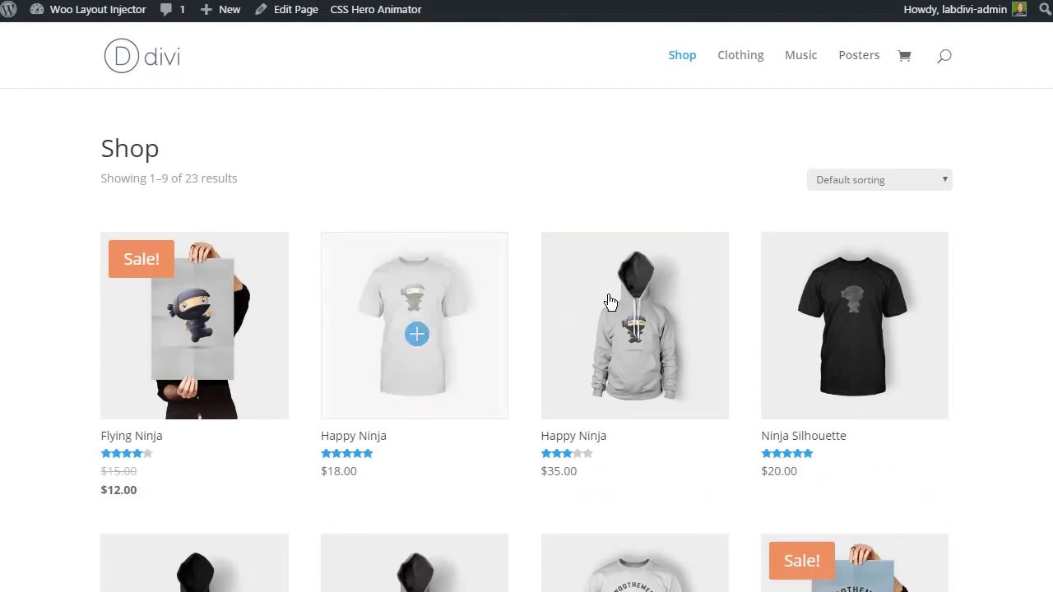
{"action": "mouse_move", "coordinate": [551, 275]}
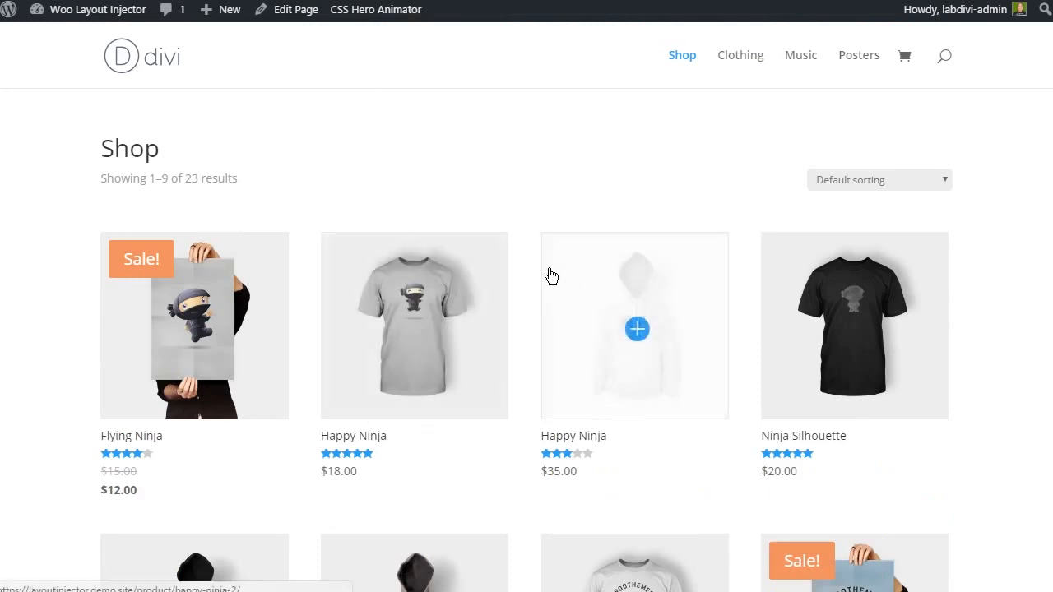
Step: Scroll down and back up through the shop product grid
{"action": "scroll", "scroll_direction": "down", "scroll_amount": 3}
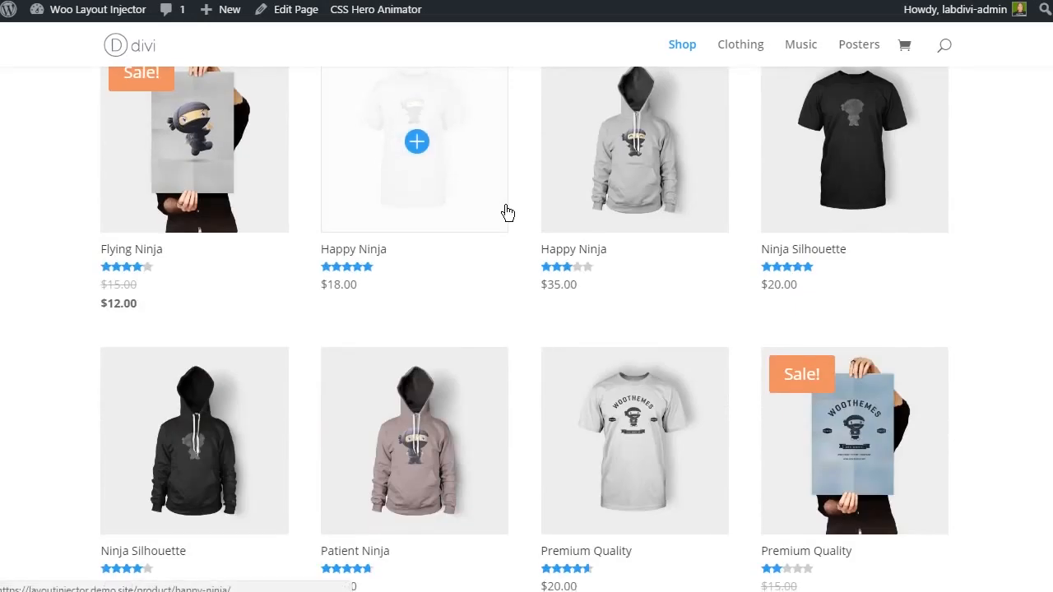
{"action": "mouse_move", "coordinate": [249, 140]}
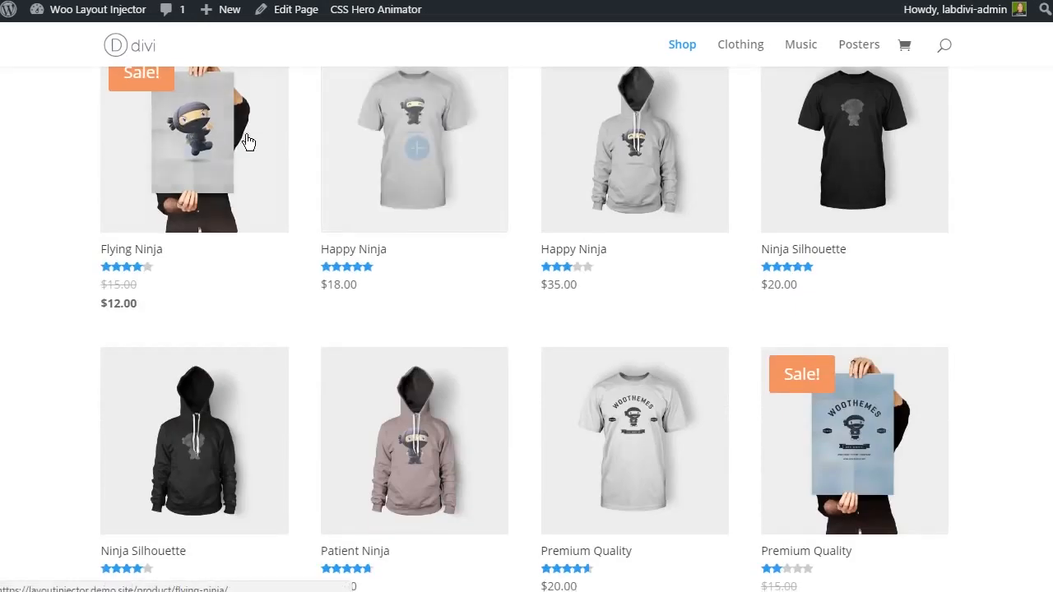
{"action": "mouse_move", "coordinate": [425, 179]}
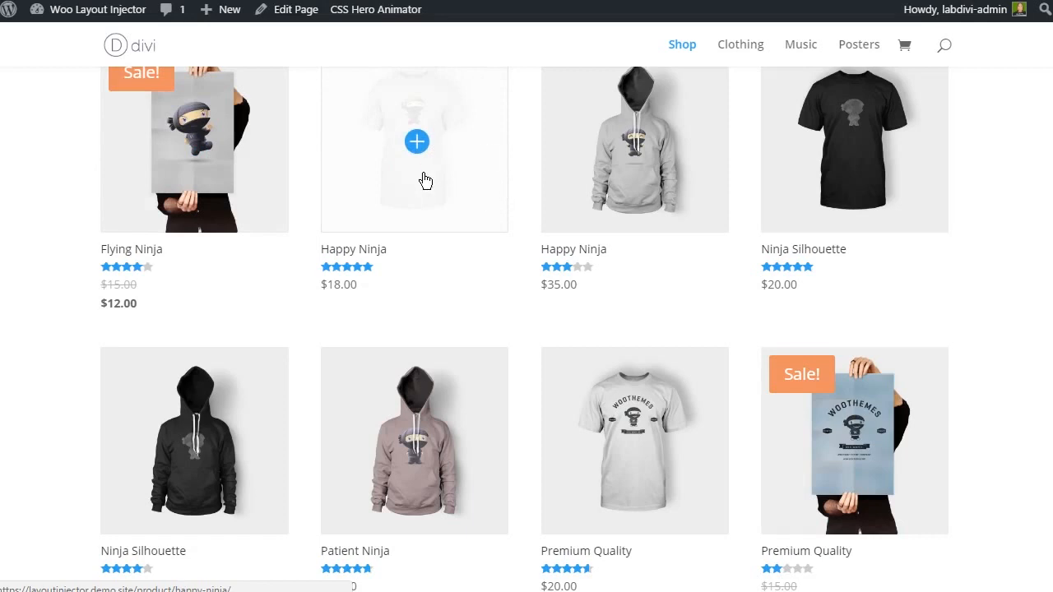
{"action": "scroll", "scroll_direction": "up", "scroll_amount": 3}
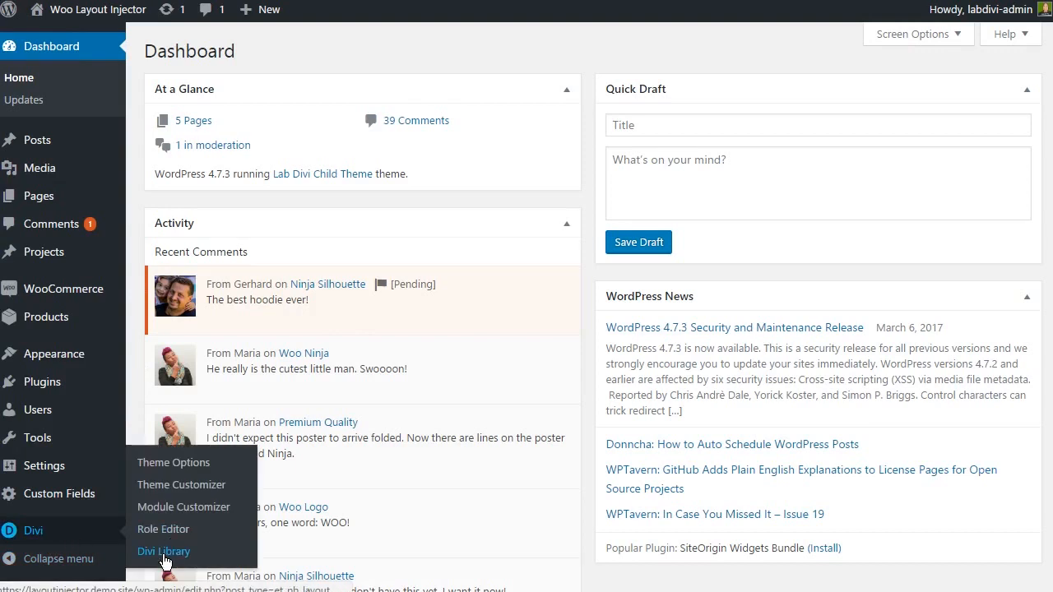
Step: Add a new Divi Library template 'Loop Item' with type Layout
{"action": "left_click", "coordinate": [163, 551]}
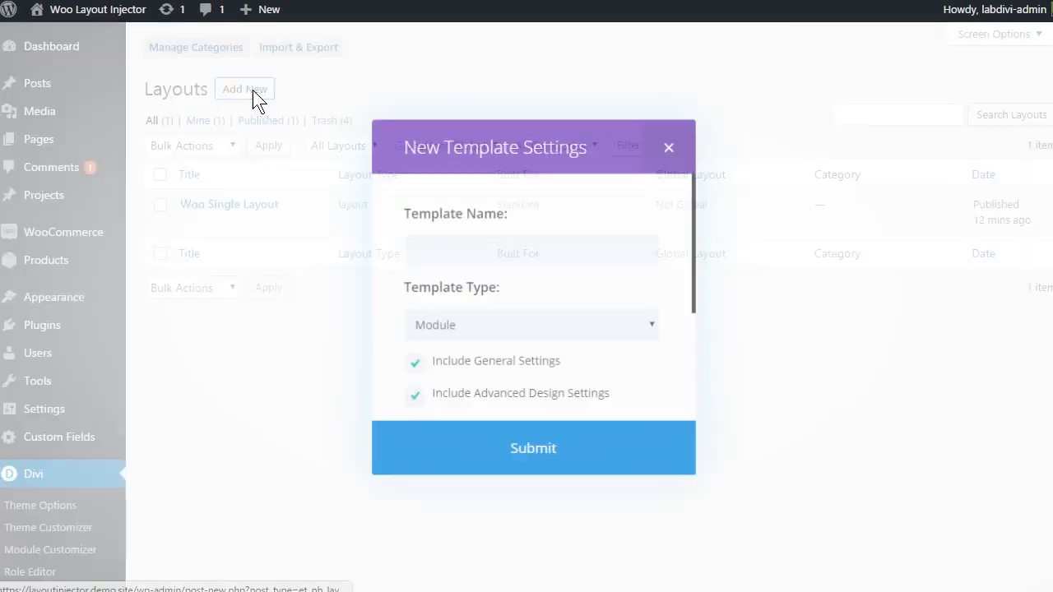
{"action": "type", "text": "Loop Item"}
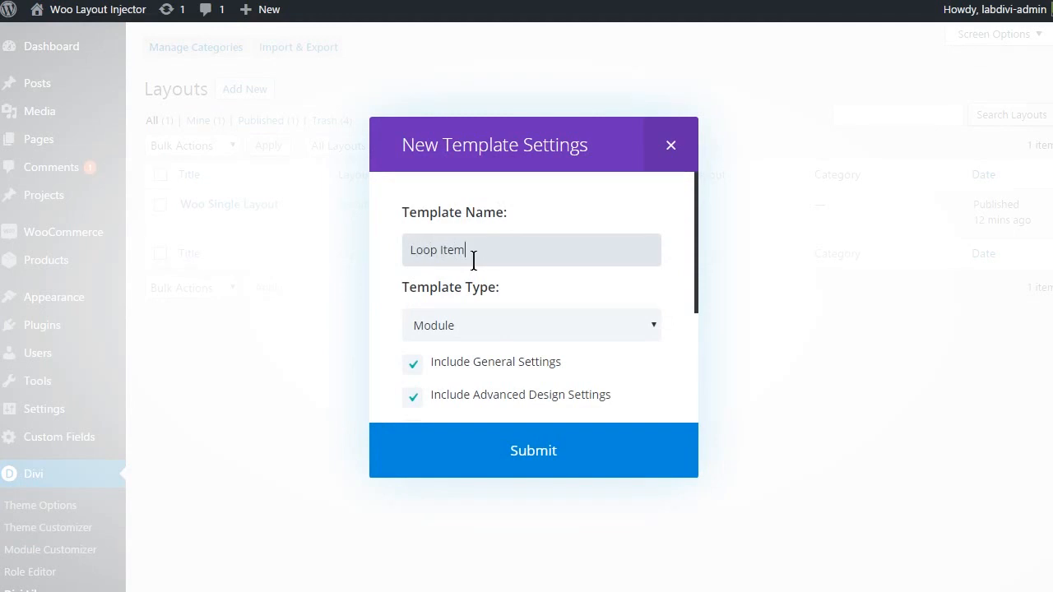
{"action": "left_click", "coordinate": [531, 324]}
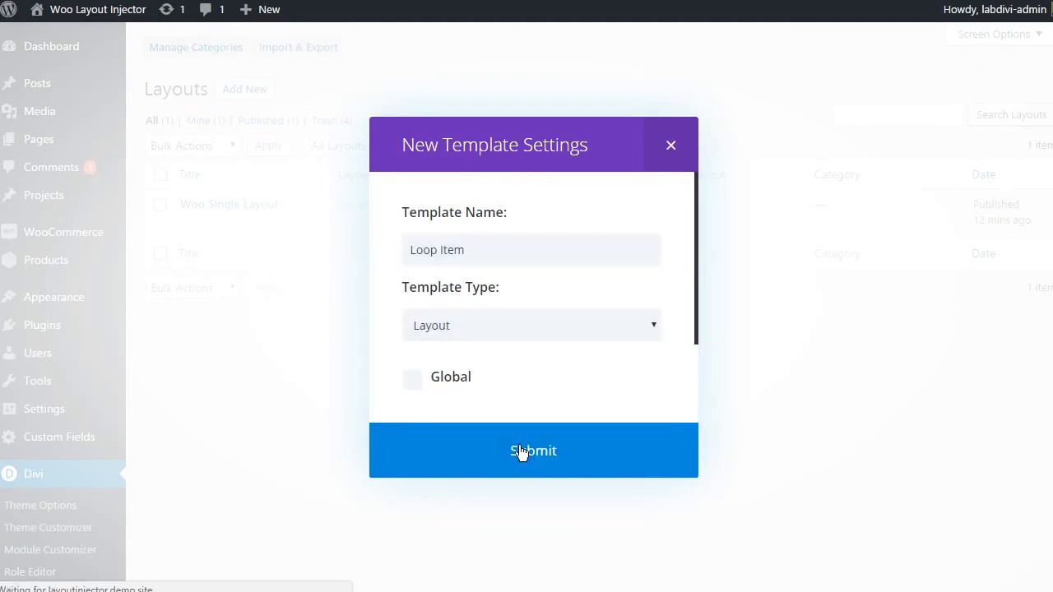
{"action": "left_click", "coordinate": [532, 451]}
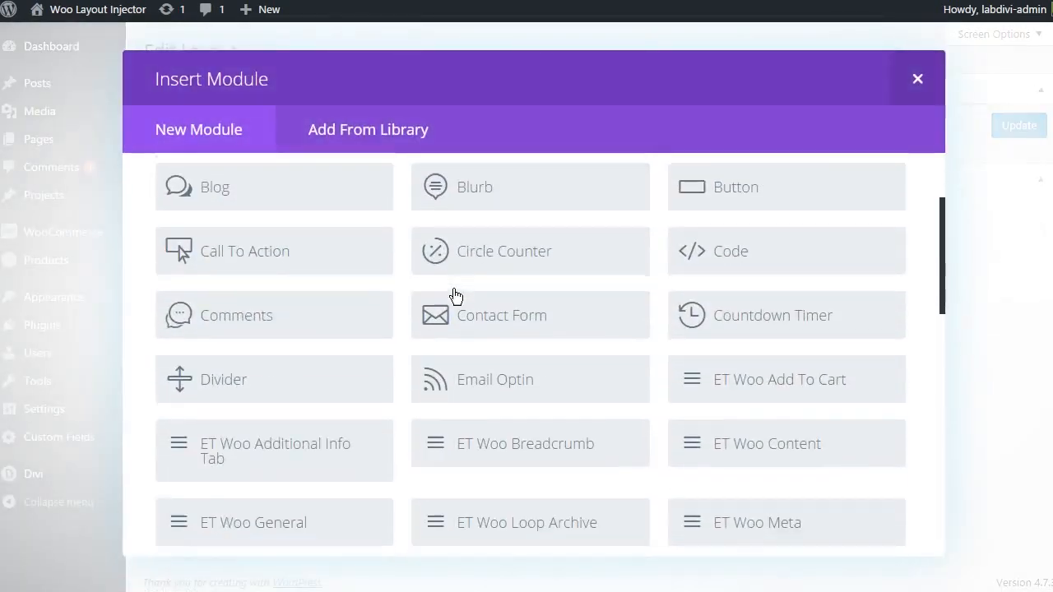
Step: Insert product image, rating, price and add-to-cart modules, then update the layout
{"action": "left_click", "coordinate": [917, 78]}
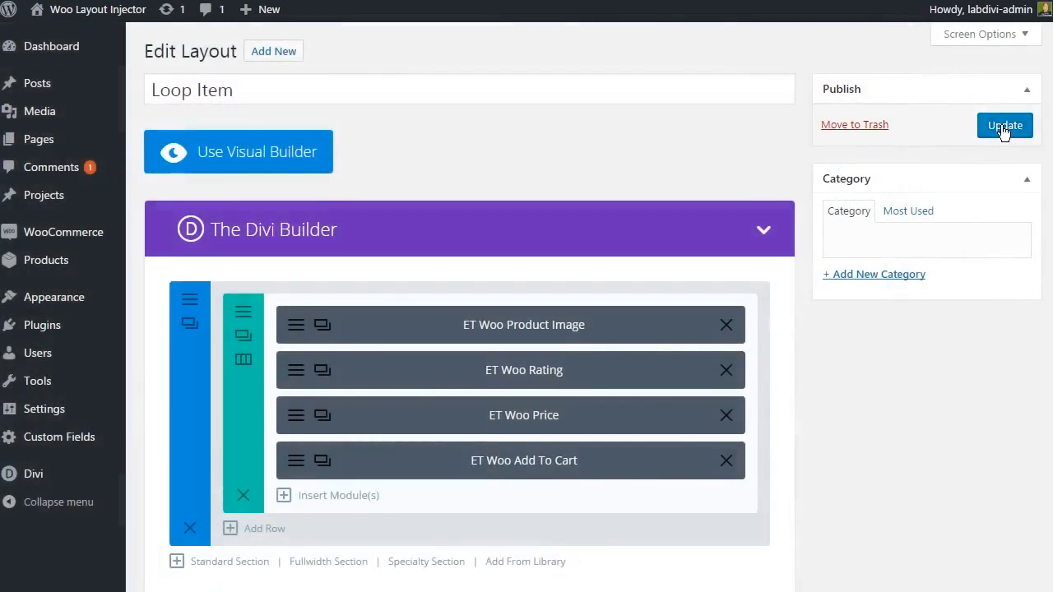
{"action": "left_click", "coordinate": [1003, 125]}
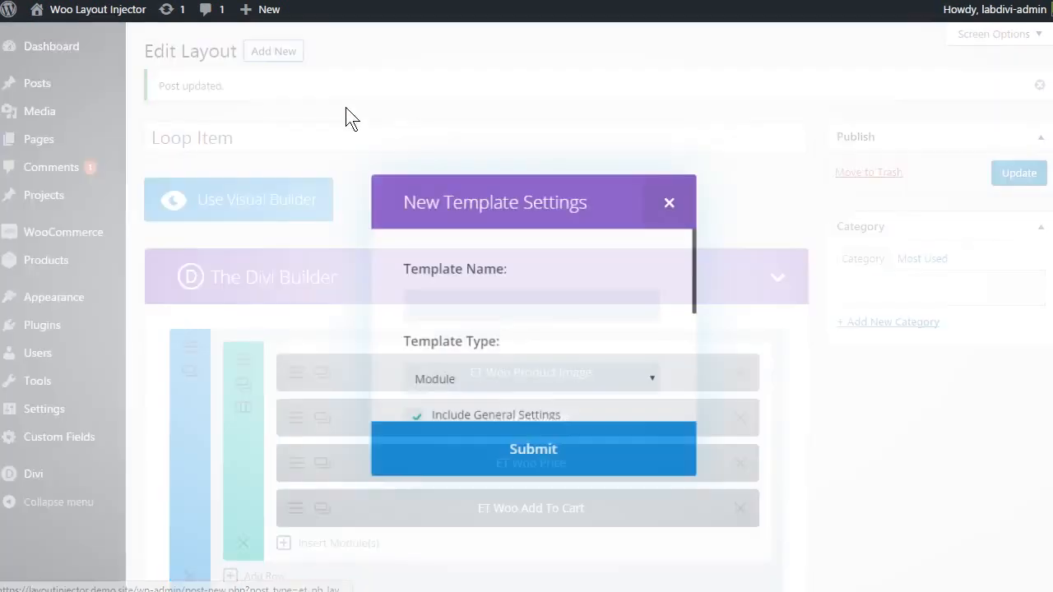
Step: Add a new Divi Library template 'Archive' with type Layout
{"action": "left_click", "coordinate": [531, 305]}
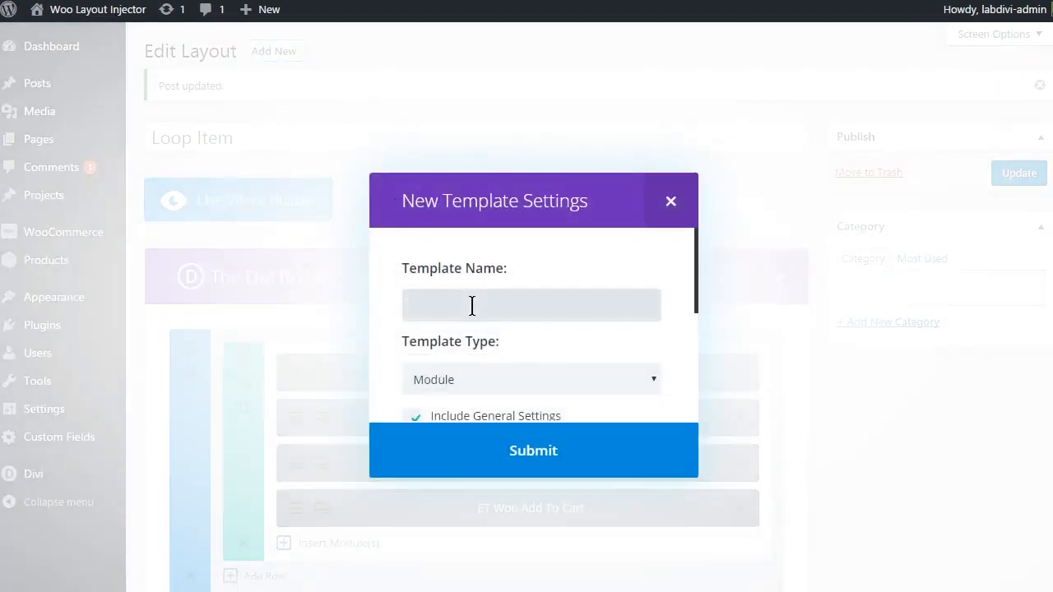
{"action": "type", "text": "Ar"}
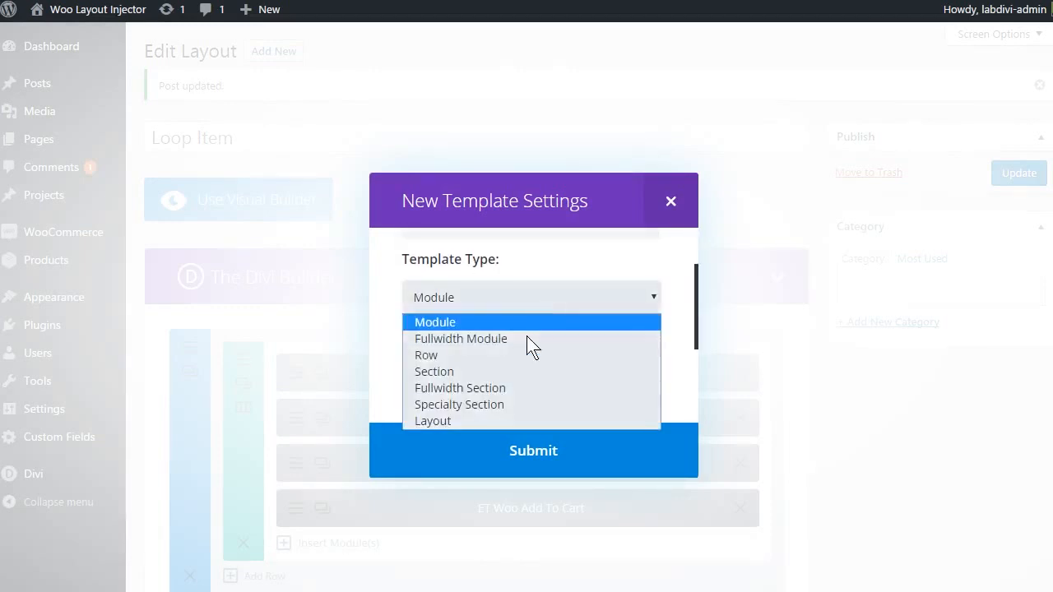
{"action": "left_click", "coordinate": [432, 421]}
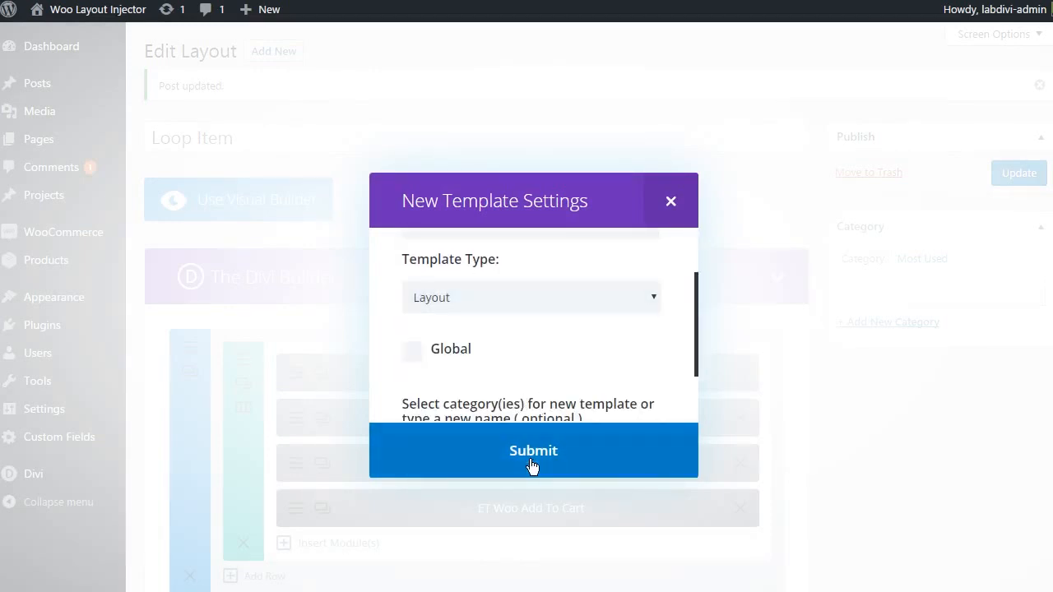
{"action": "left_click", "coordinate": [533, 450]}
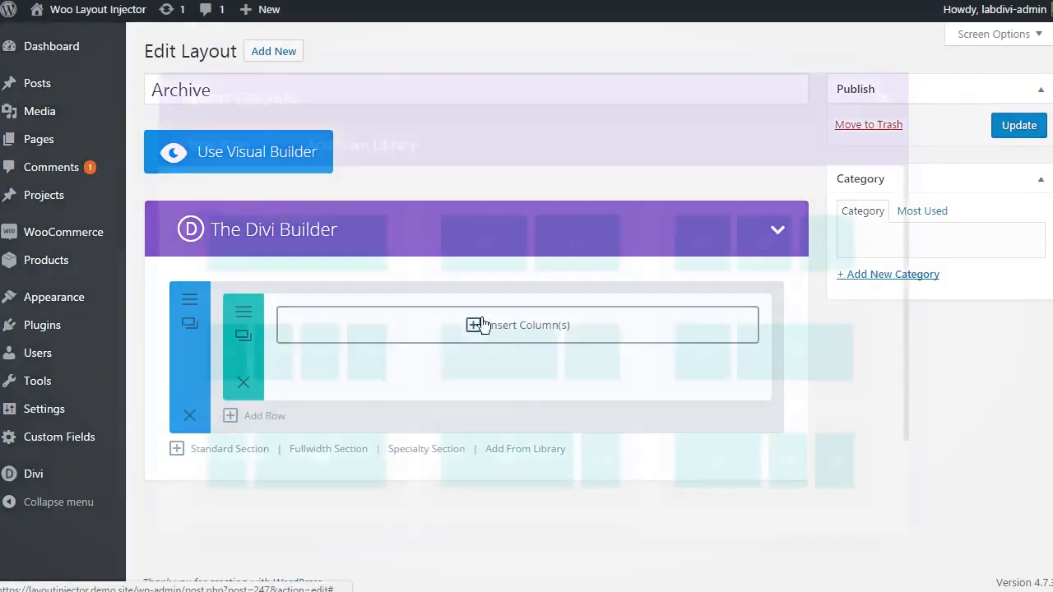
Step: Insert an ET Woo Loop Archive module into the Archive layout's row
{"action": "left_click", "coordinate": [481, 325]}
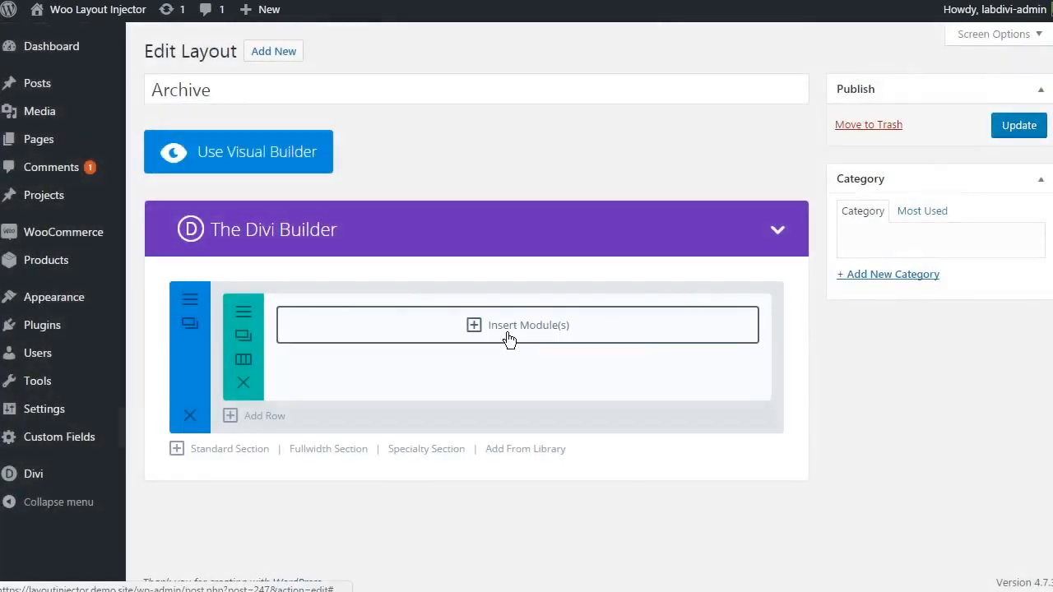
{"action": "left_click", "coordinate": [510, 325]}
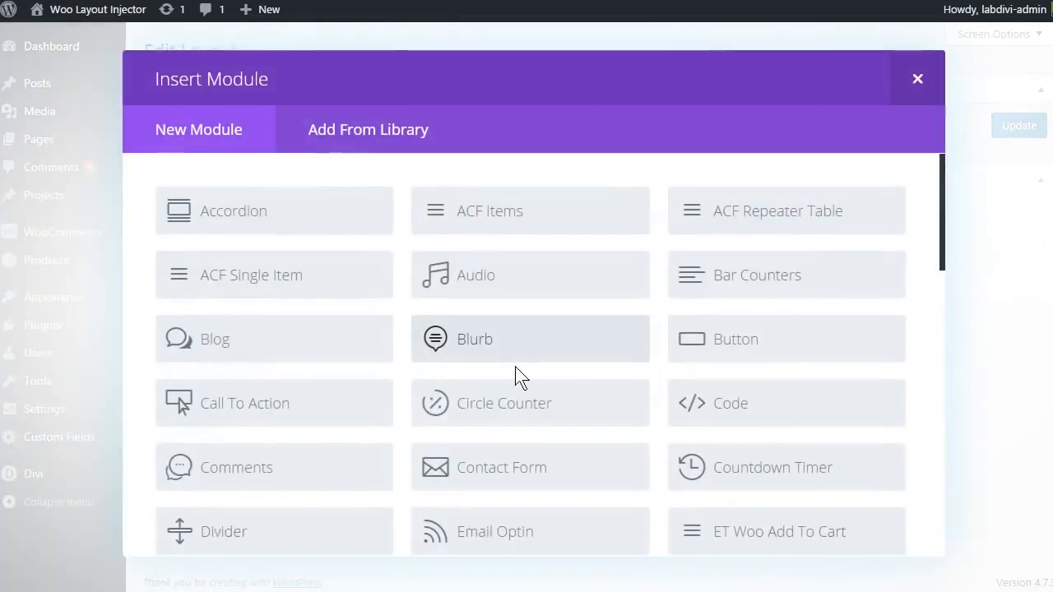
{"action": "scroll", "scroll_direction": "down", "scroll_amount": 3}
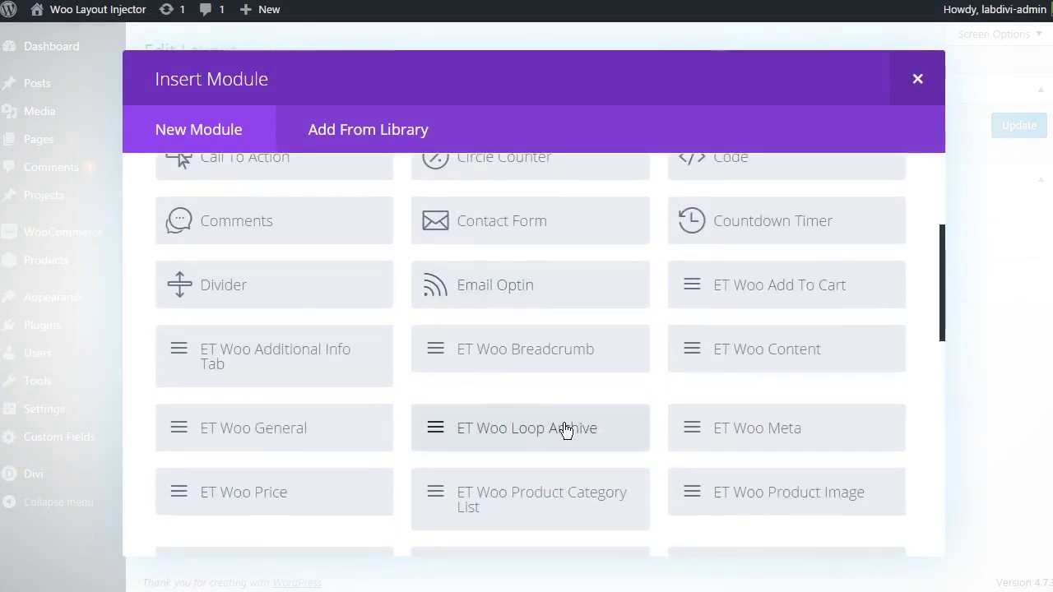
{"action": "left_click", "coordinate": [530, 427]}
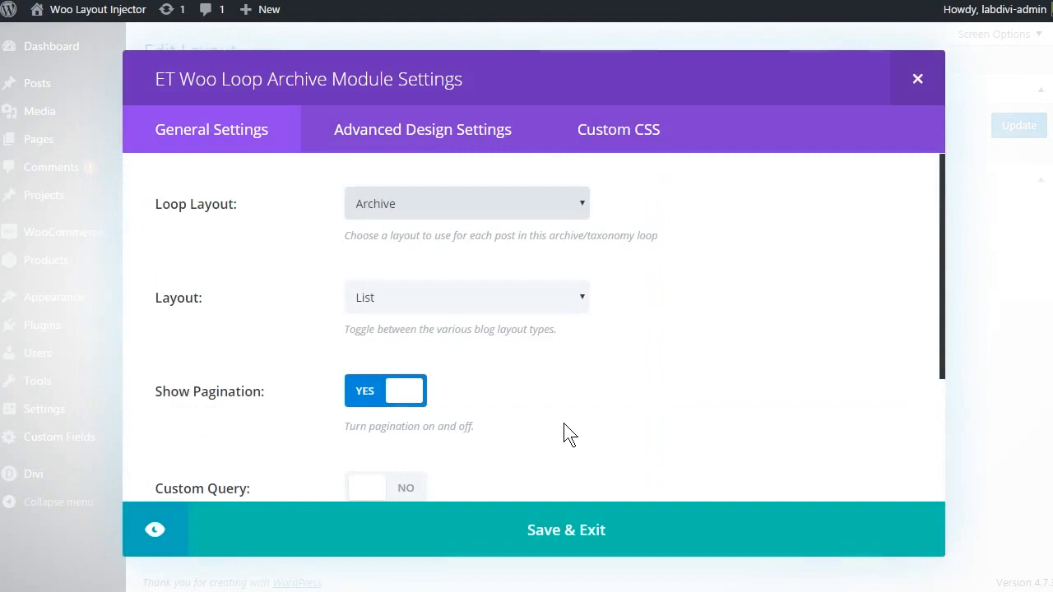
{"action": "mouse_move", "coordinate": [570, 390]}
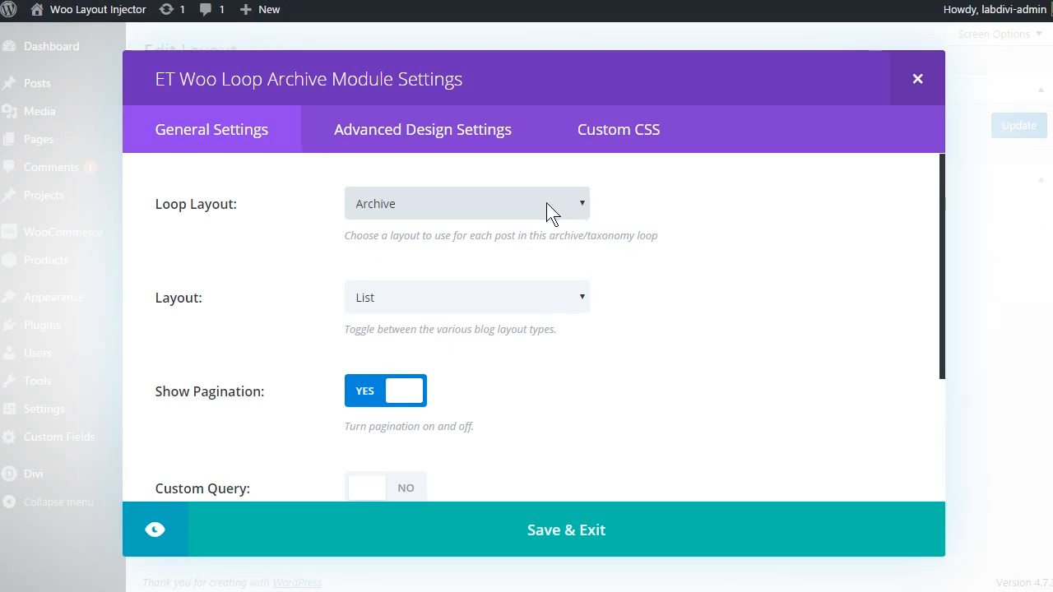
Step: Set the loop module to Loop Item in a two-column grid, then update the layout
{"action": "left_click", "coordinate": [467, 203]}
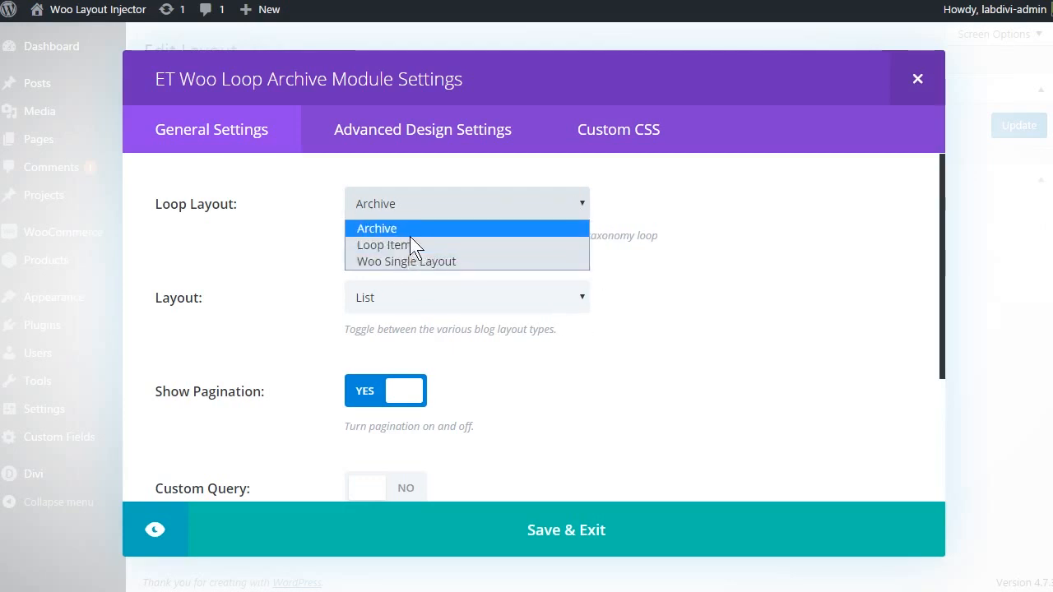
{"action": "left_click", "coordinate": [383, 244]}
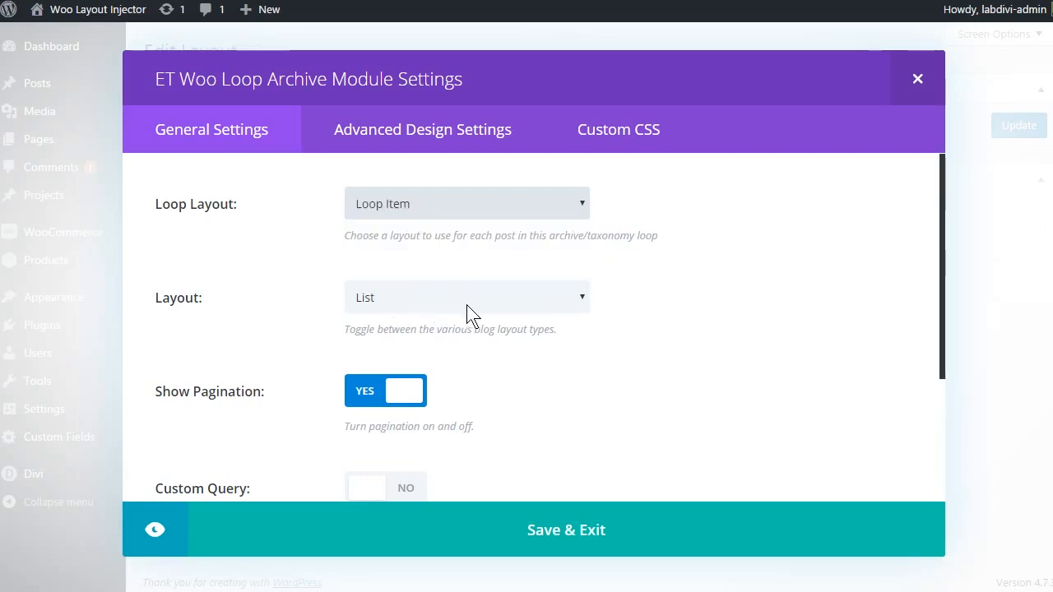
{"action": "left_click", "coordinate": [466, 297]}
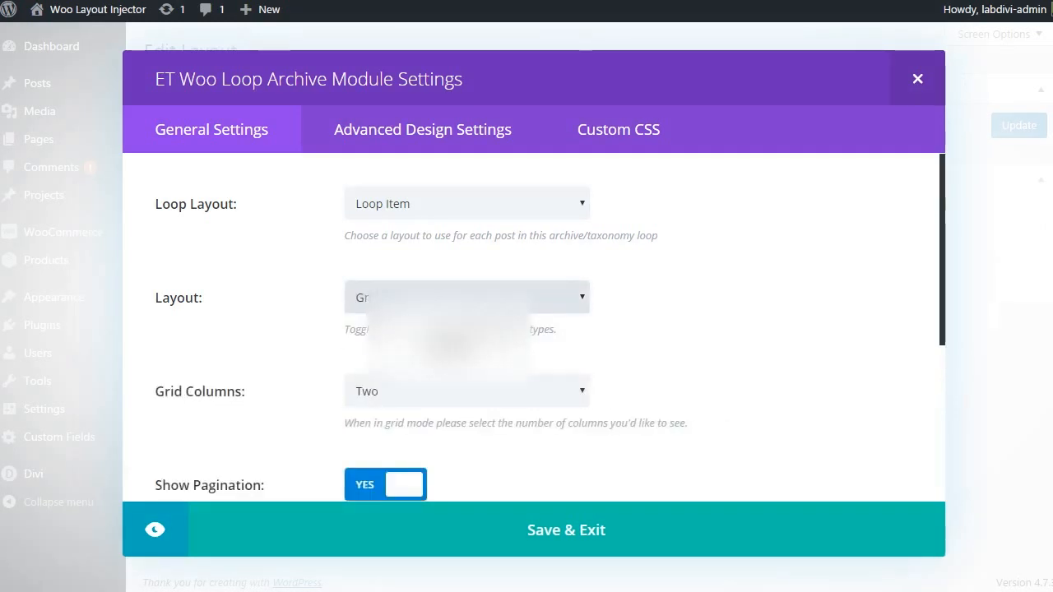
{"action": "left_click", "coordinate": [566, 530]}
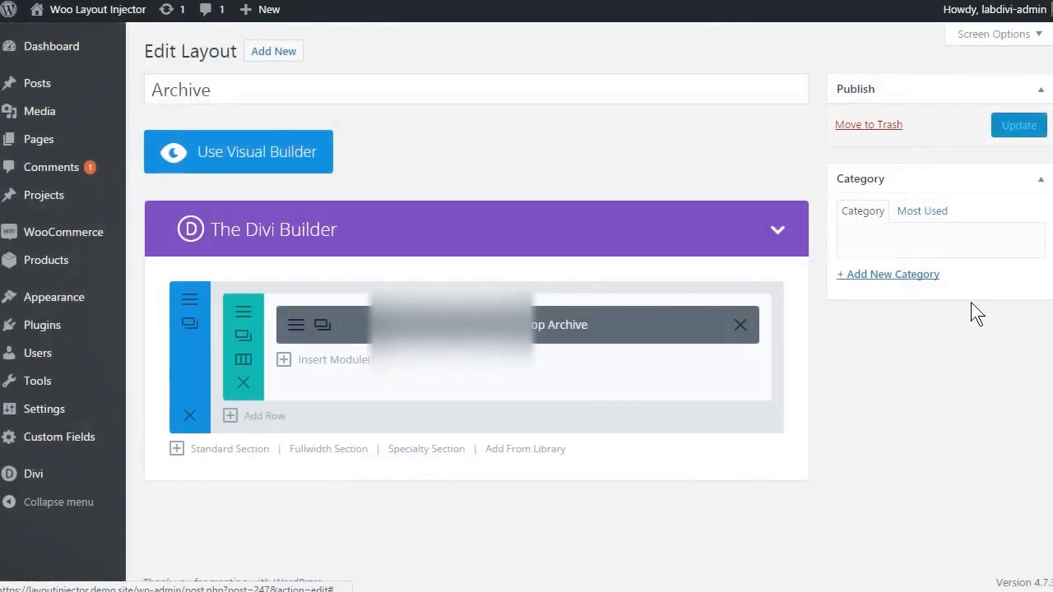
{"action": "left_click", "coordinate": [1019, 125]}
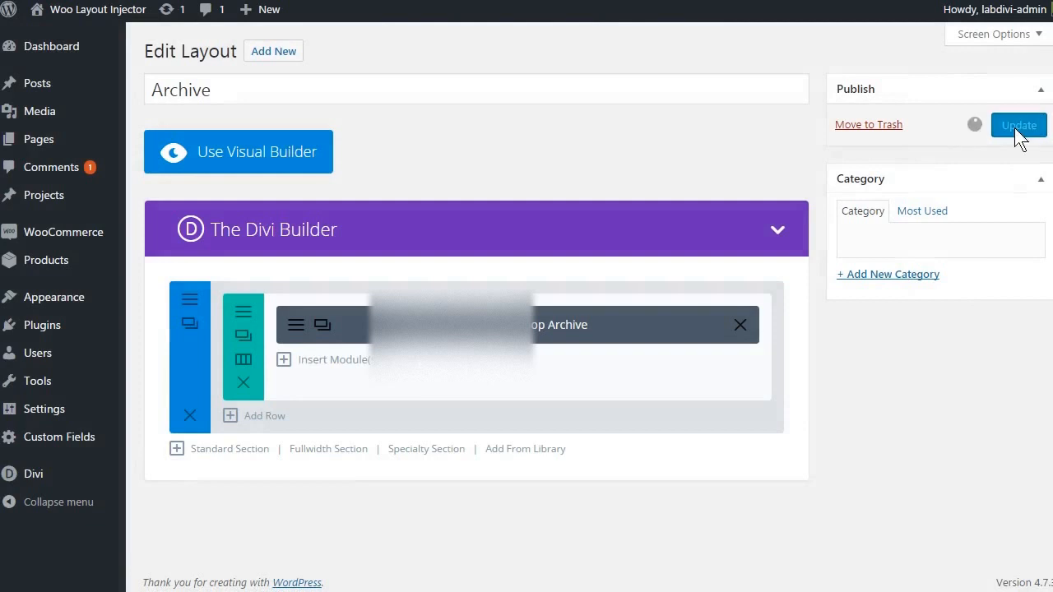
{"action": "left_click", "coordinate": [1018, 125]}
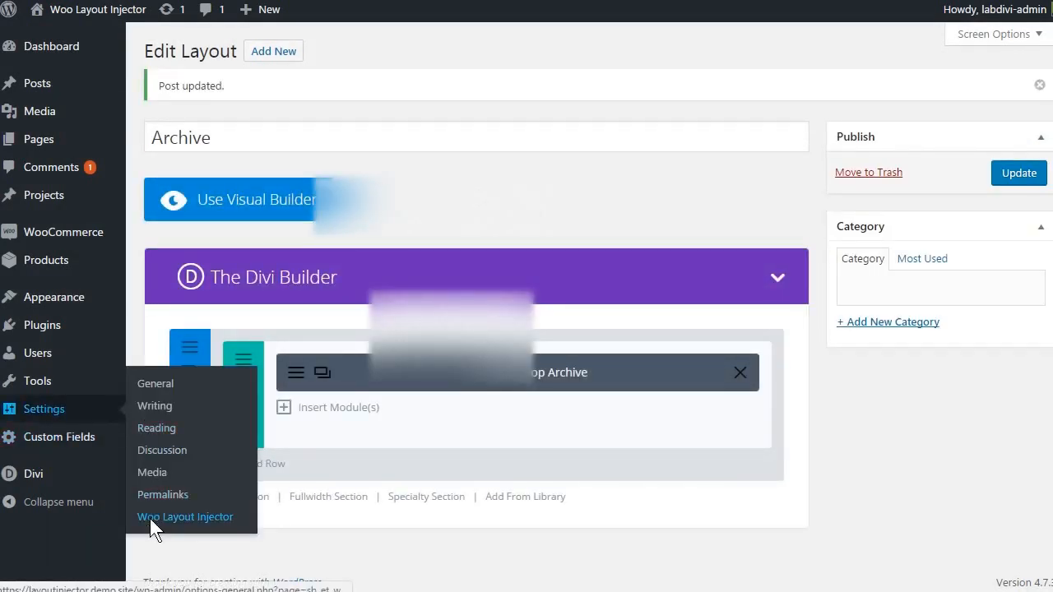
Step: Set Woo Layout Injector's Shop Page layout to Archive and save settings
{"action": "left_click", "coordinate": [185, 517]}
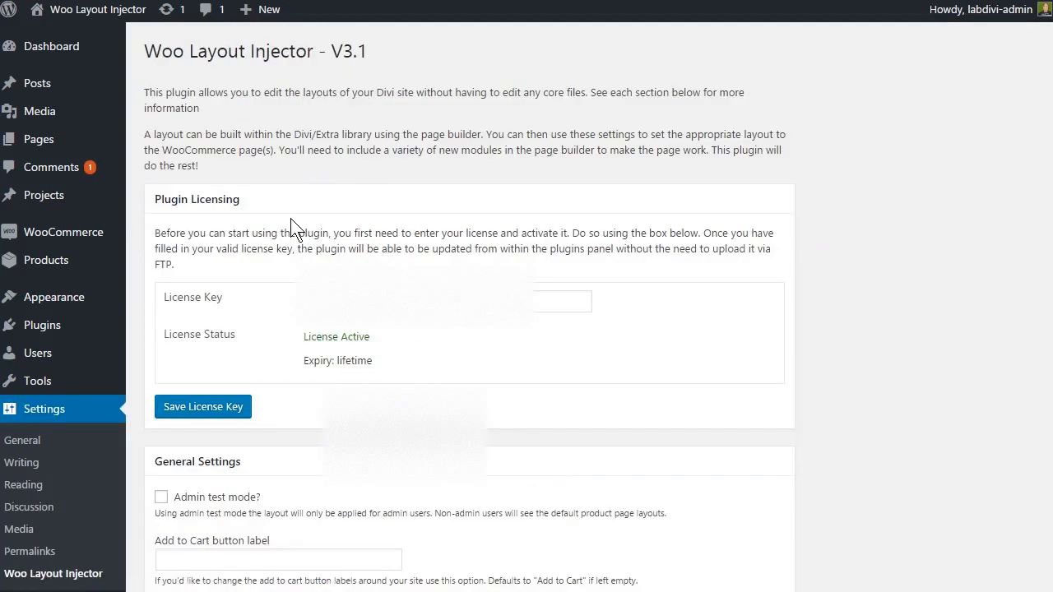
{"action": "scroll", "scroll_direction": "down", "scroll_amount": 3}
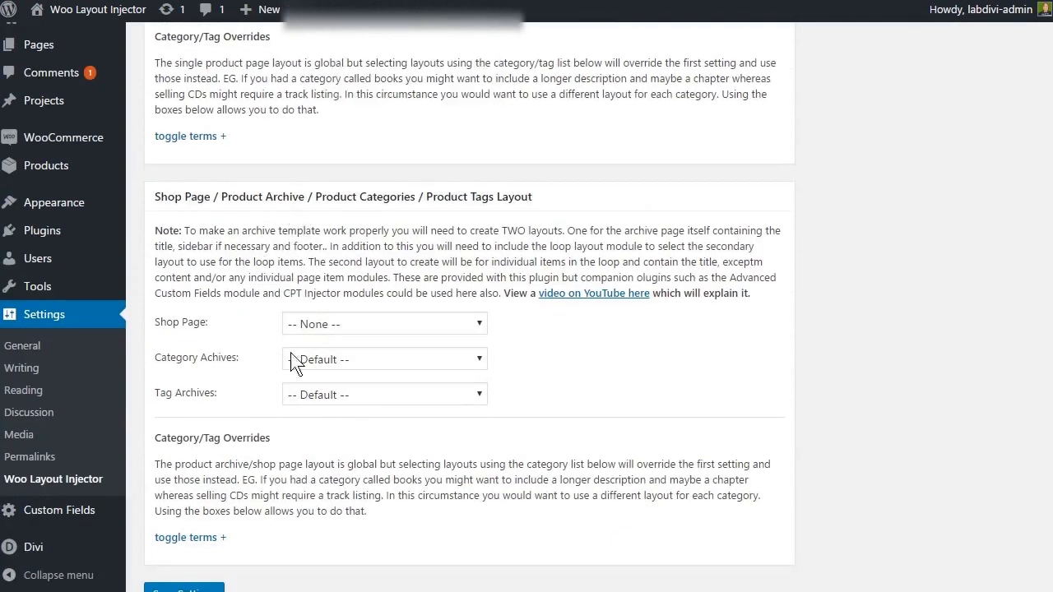
{"action": "left_click", "coordinate": [384, 323]}
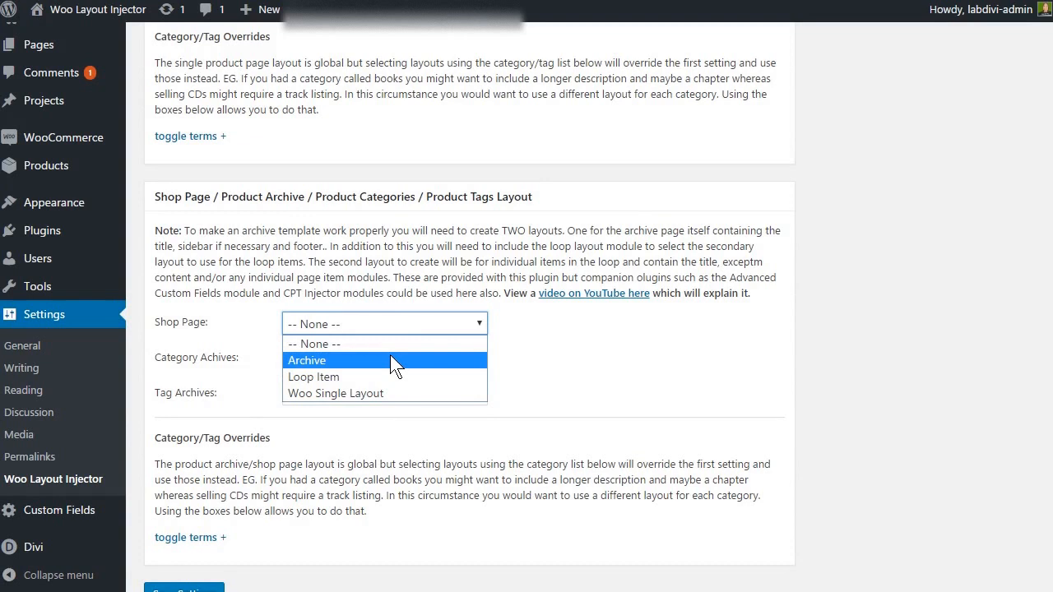
{"action": "left_click", "coordinate": [306, 360]}
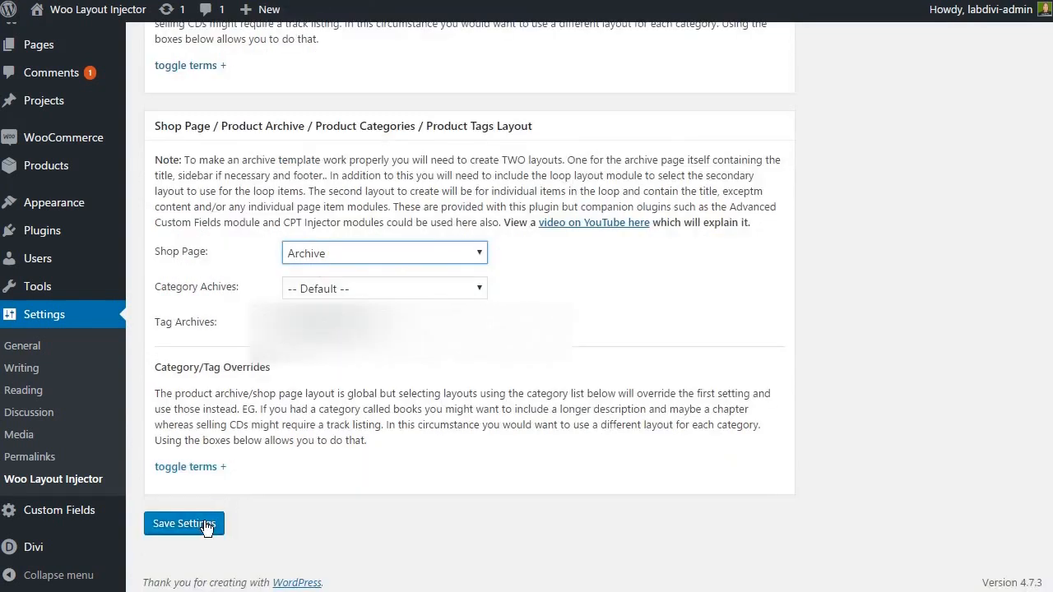
{"action": "left_click", "coordinate": [184, 524]}
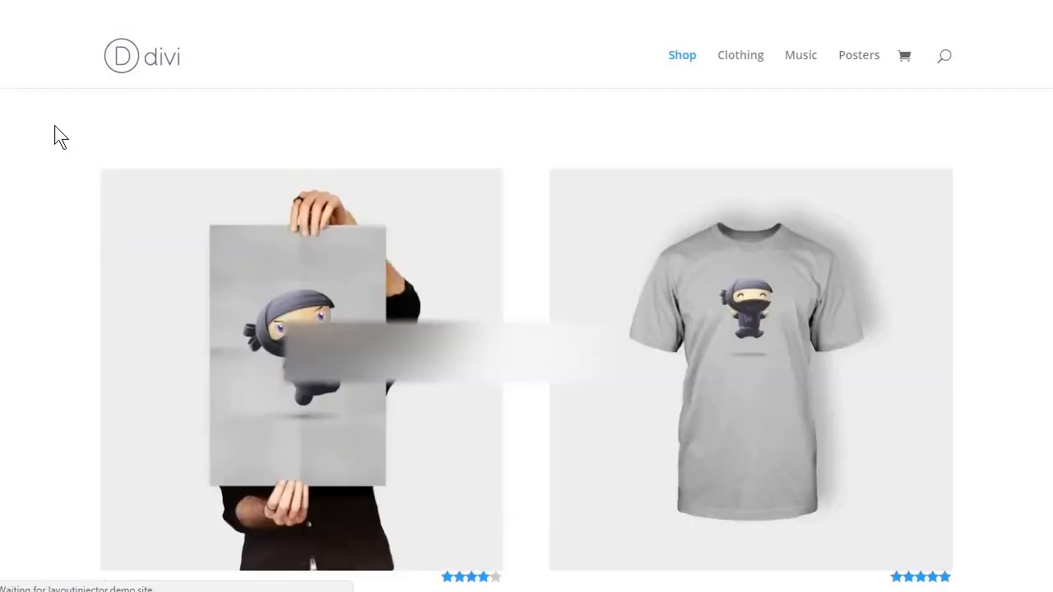
Step: Scroll down the storefront shop page's two-column product grid
{"action": "scroll", "scroll_direction": "down", "scroll_amount": 3}
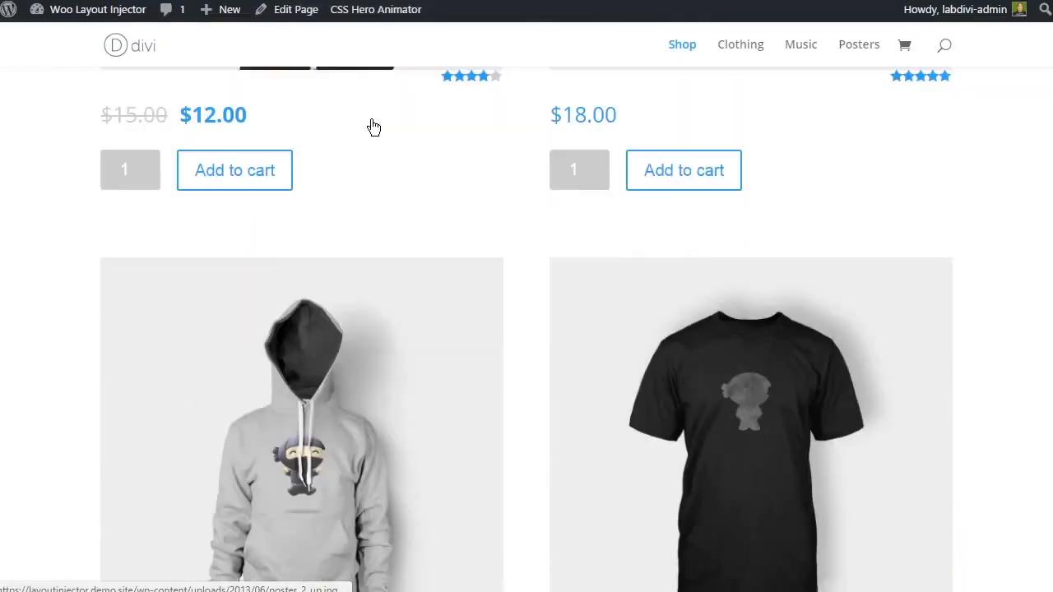
{"action": "scroll", "scroll_direction": "down", "scroll_amount": 3}
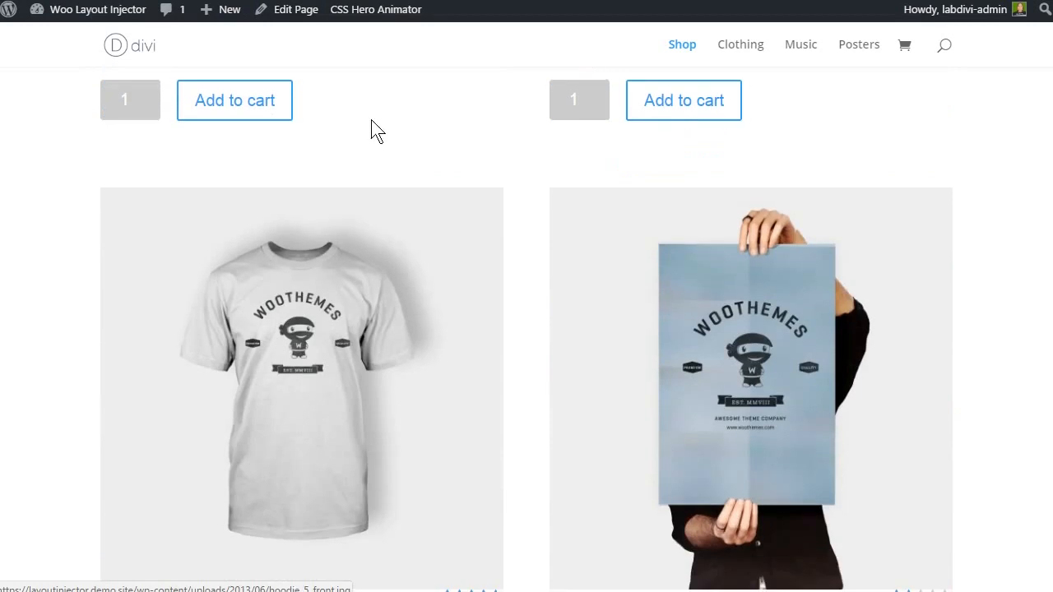